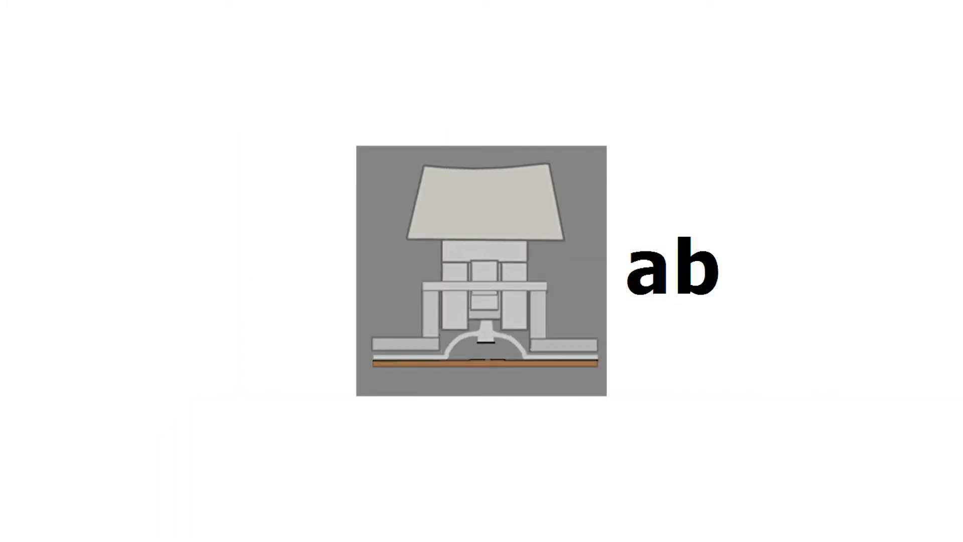
pyautogui.write('c')
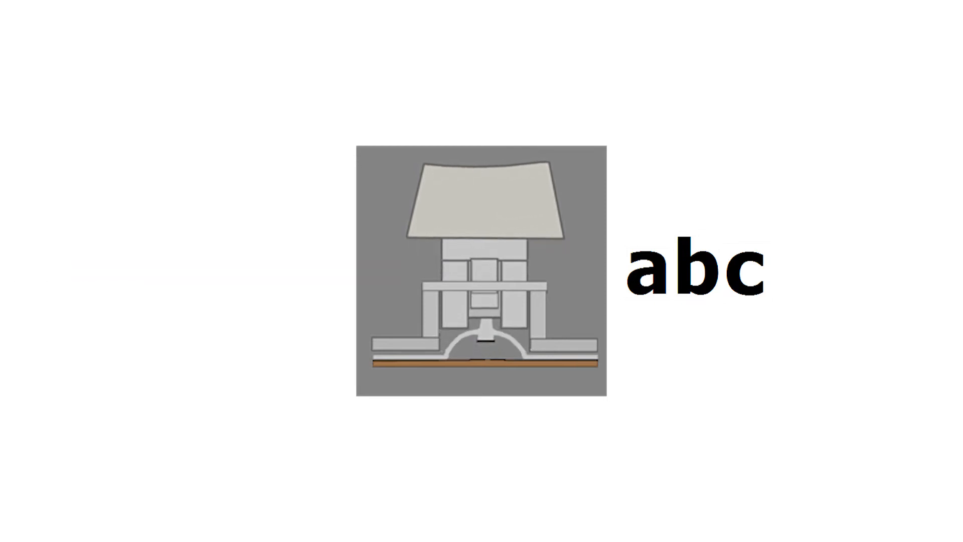
pyautogui.write('d')
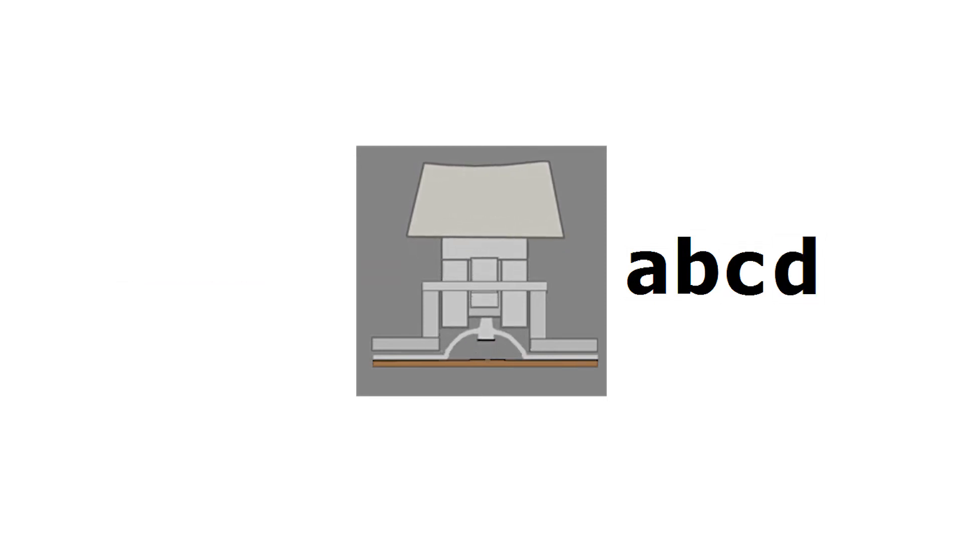
pyautogui.write('e')
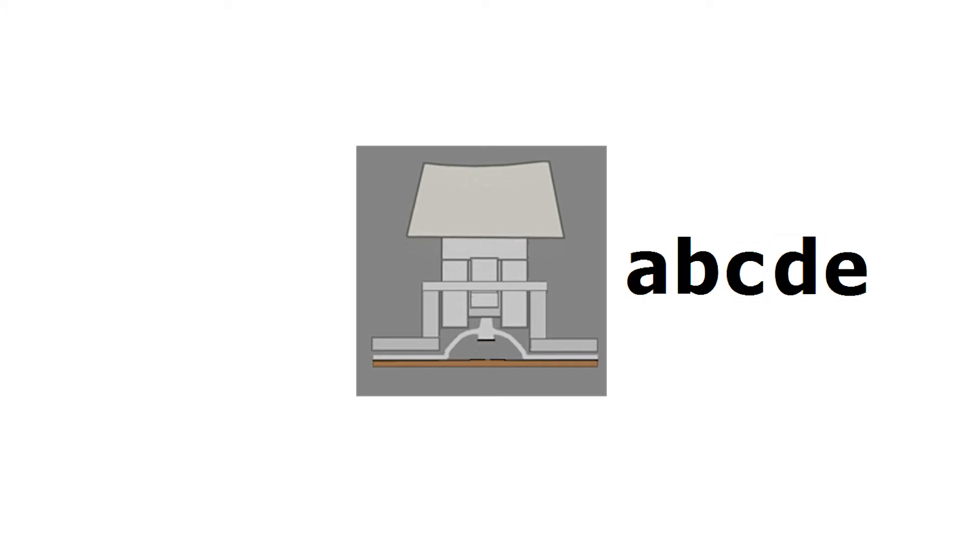